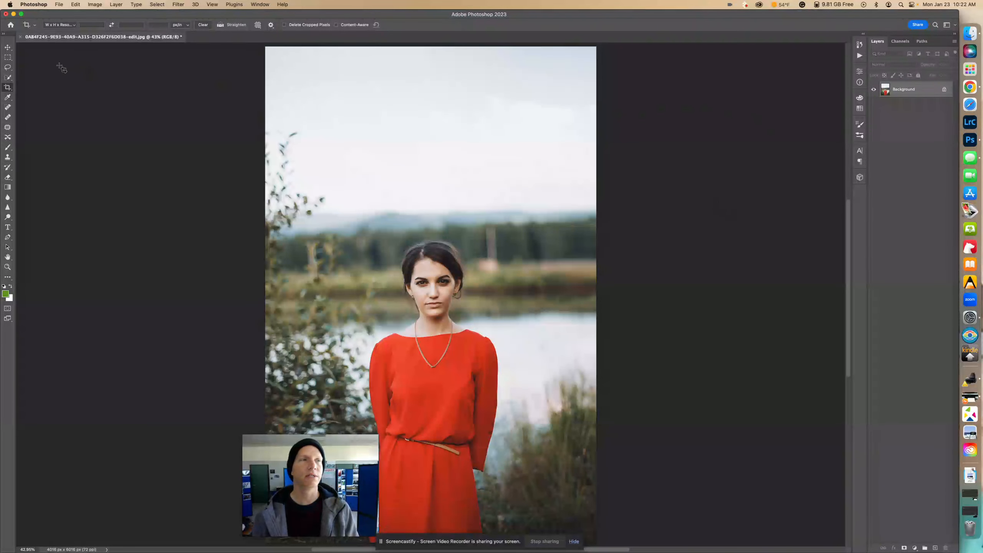
# Duplicate the Background layer into a 'Background copy' layer using Duplicate Layer.
pyautogui.click(9, 48)
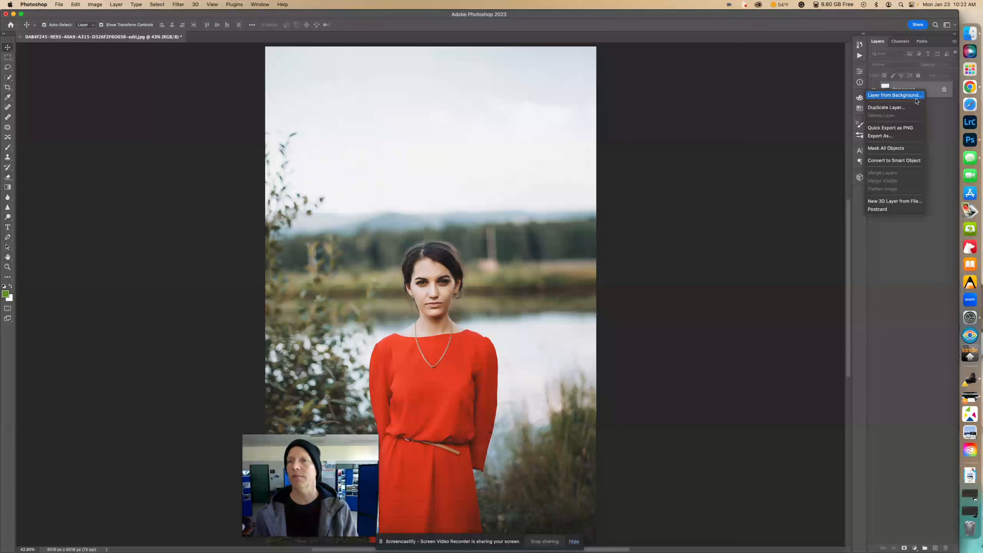
pyautogui.click(885, 107)
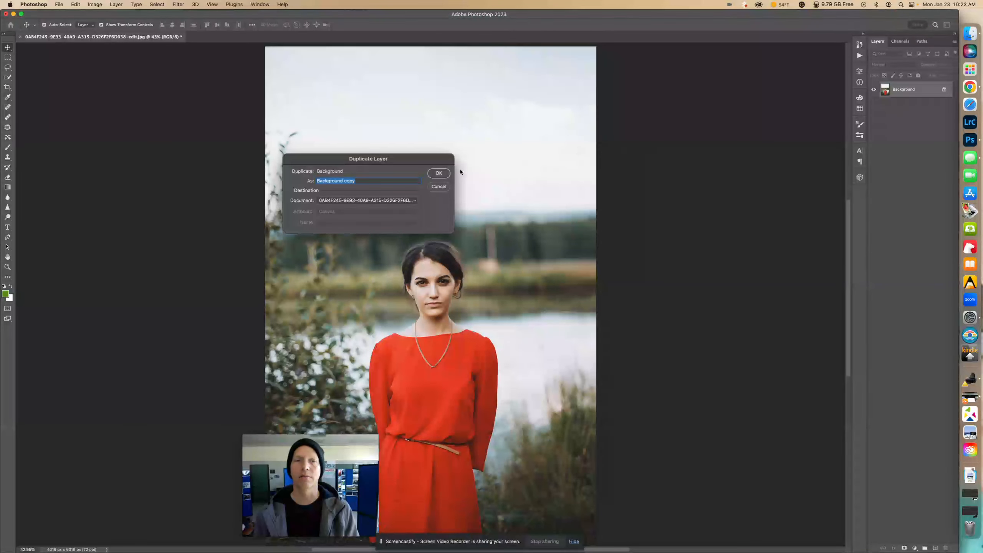
pyautogui.click(439, 173)
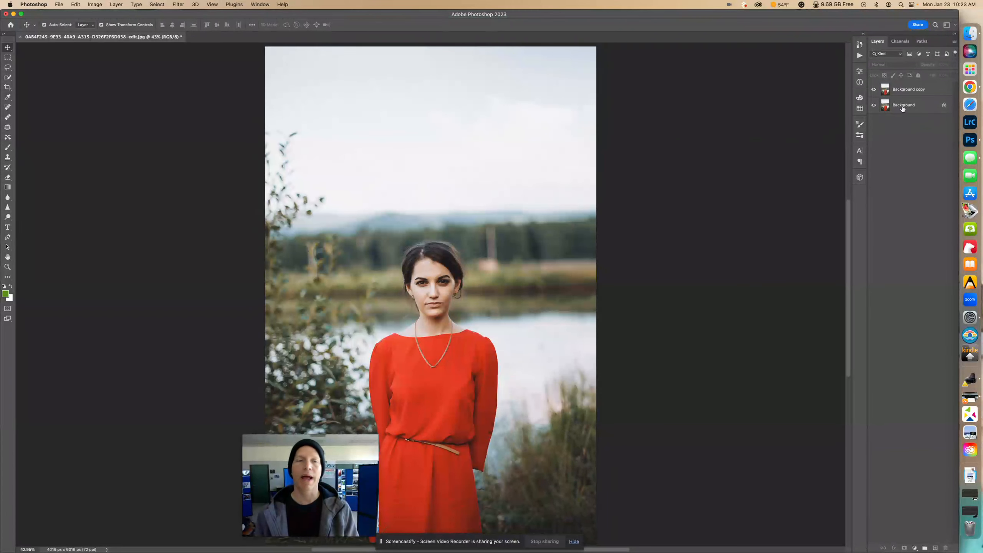
pyautogui.click(874, 105)
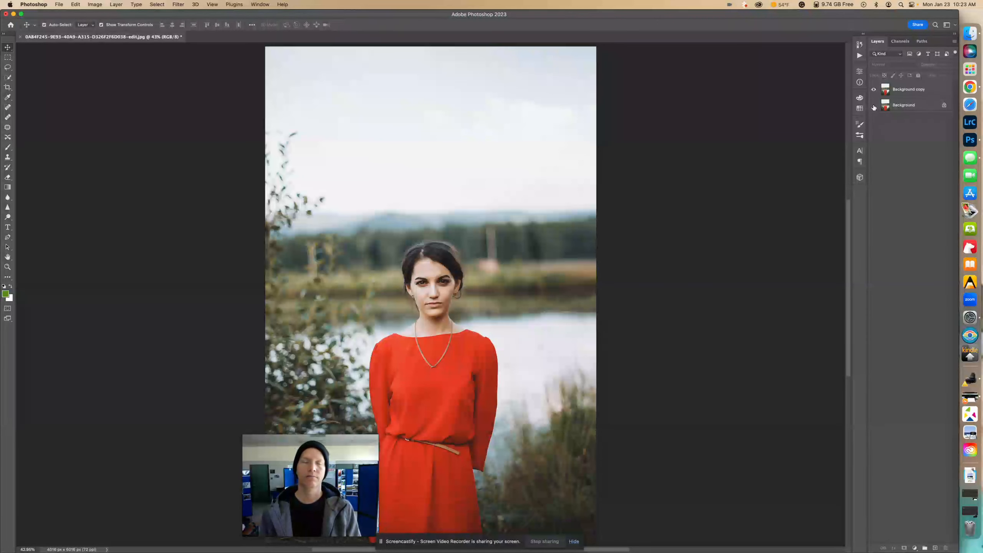
pyautogui.moveTo(874, 105)
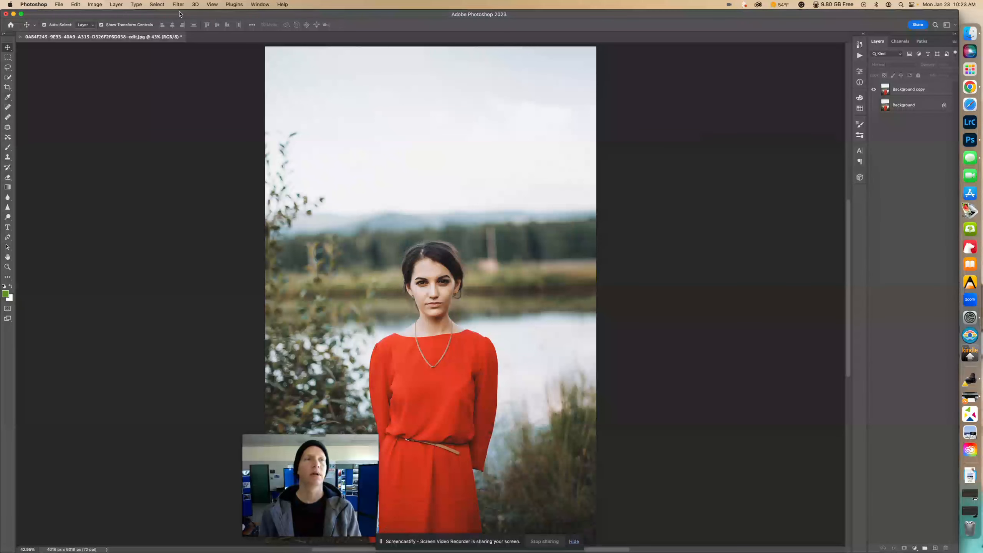
# With Background copy active, use Select > Subject to select the woman in red.
pyautogui.click(157, 5)
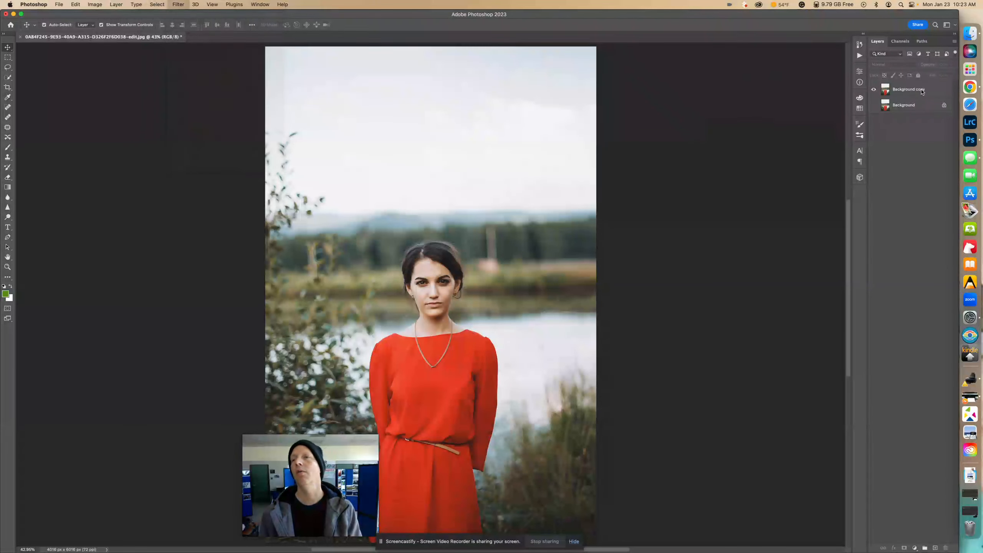
pyautogui.click(906, 90)
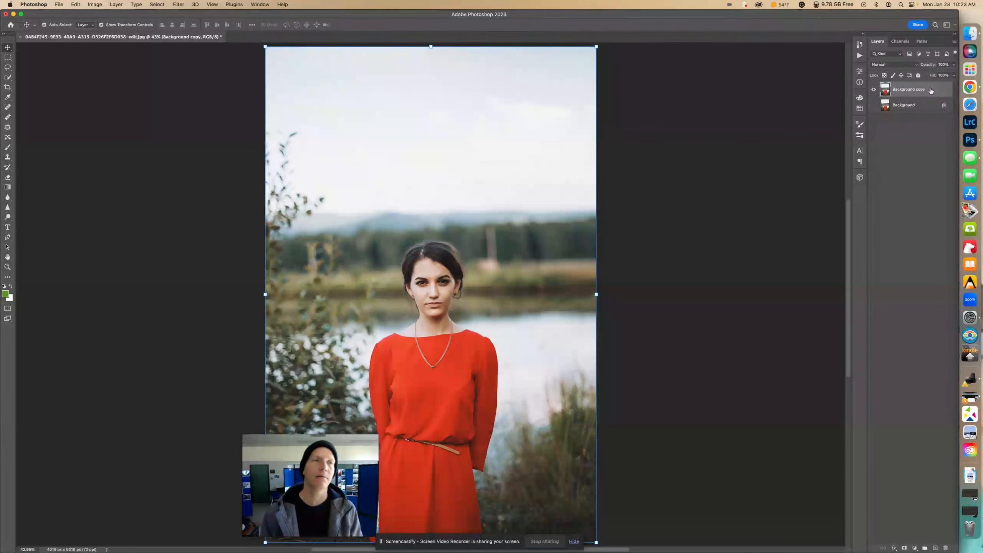
pyautogui.click(157, 4)
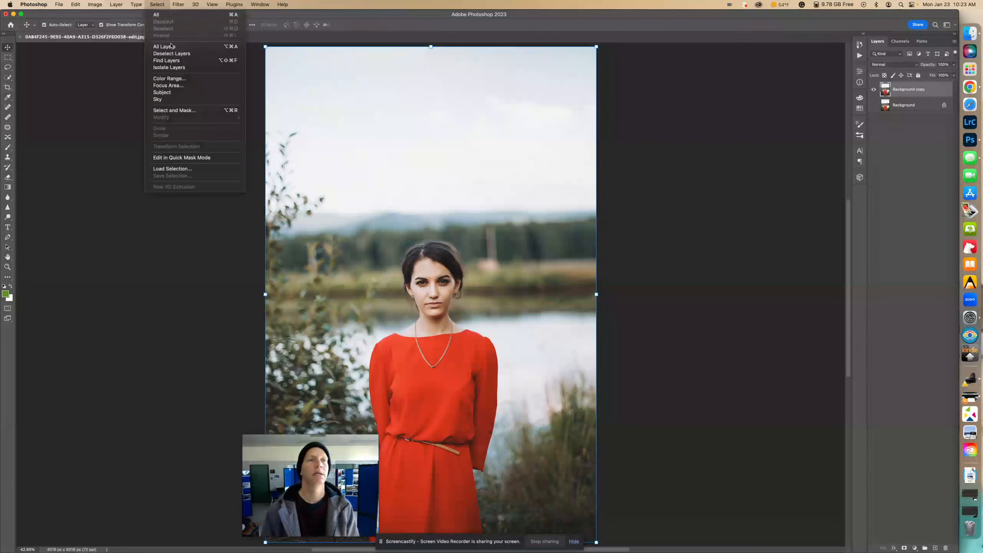
pyautogui.moveTo(162, 92)
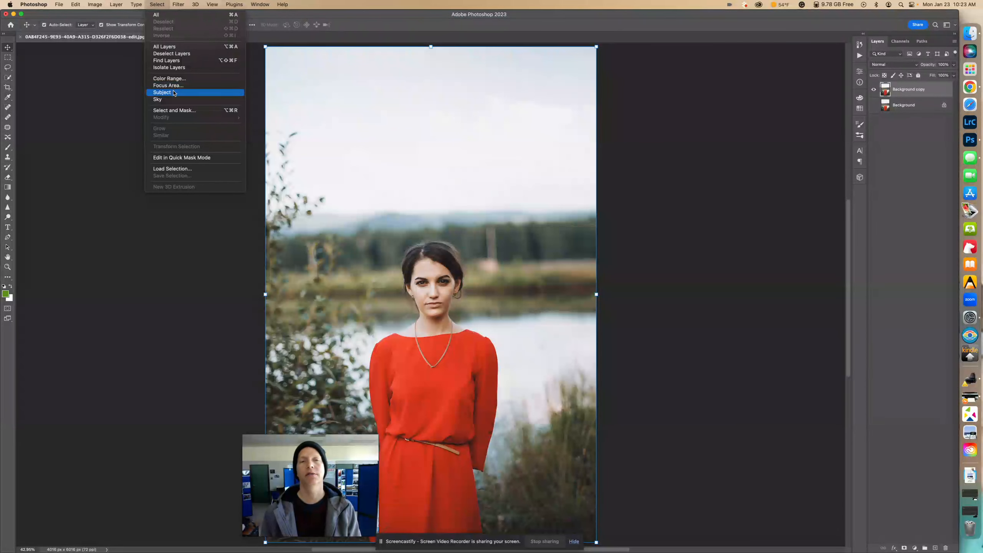
pyautogui.click(161, 92)
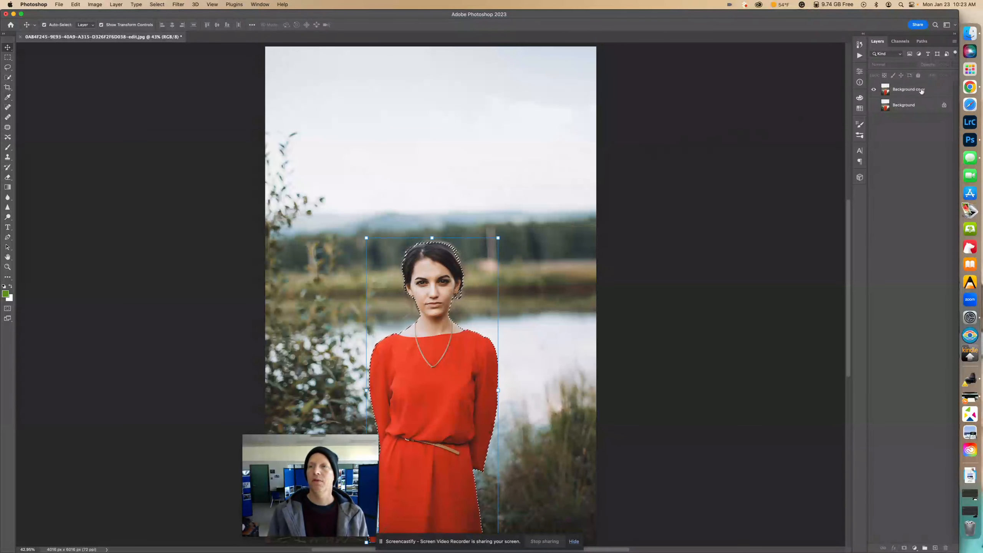
pyautogui.click(907, 89)
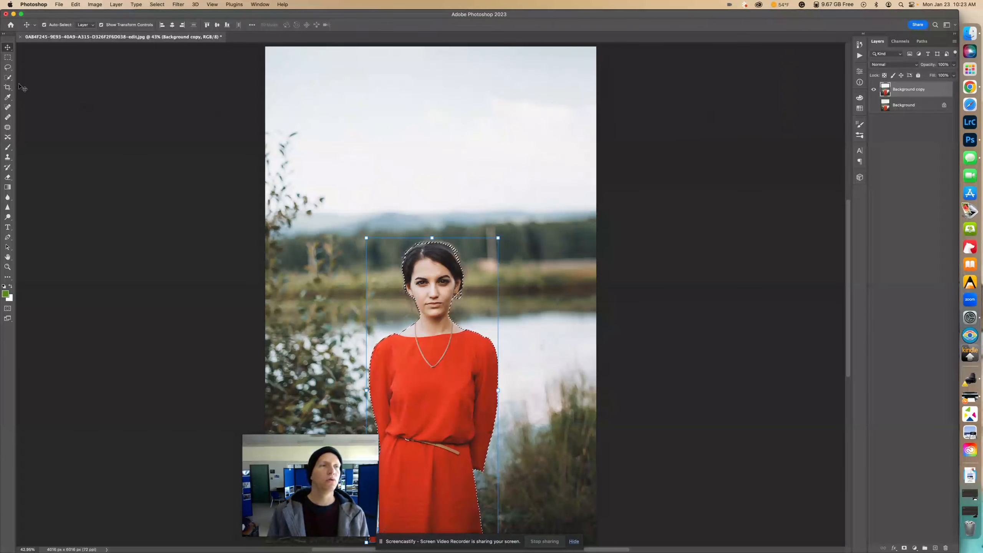
pyautogui.moveTo(8, 78)
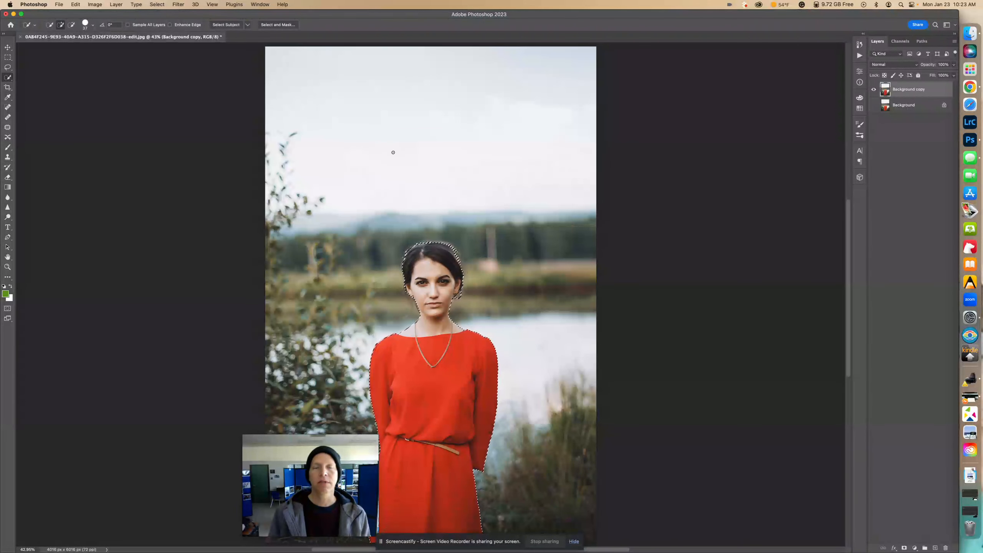
# Apply Select Inverse so the background around the woman is selected.
pyautogui.rightClick(393, 152)
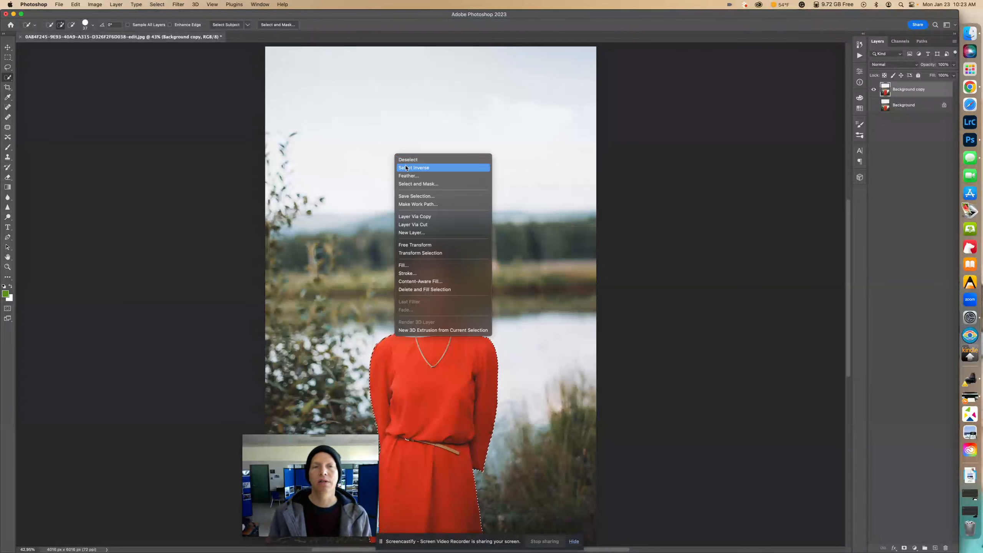
pyautogui.click(414, 168)
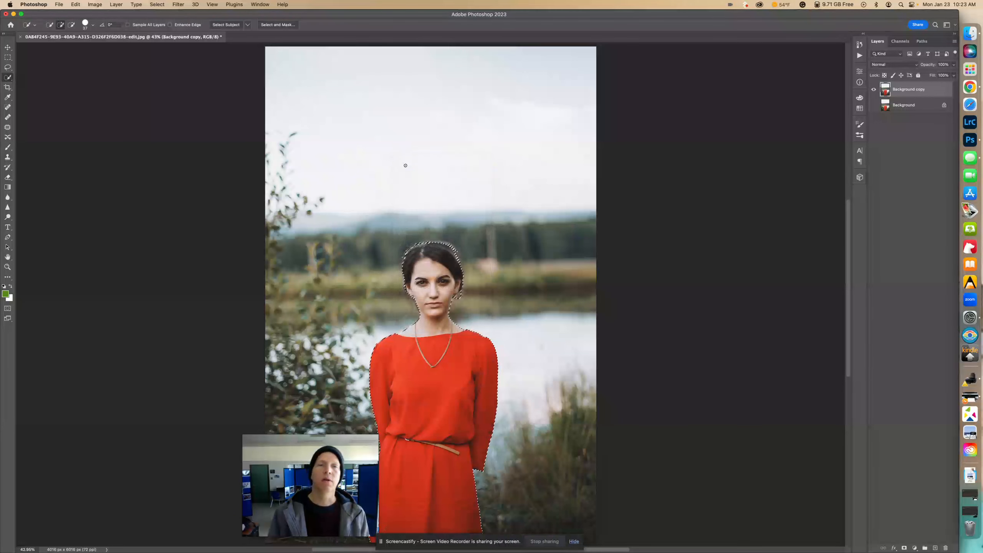
pyautogui.click(158, 4)
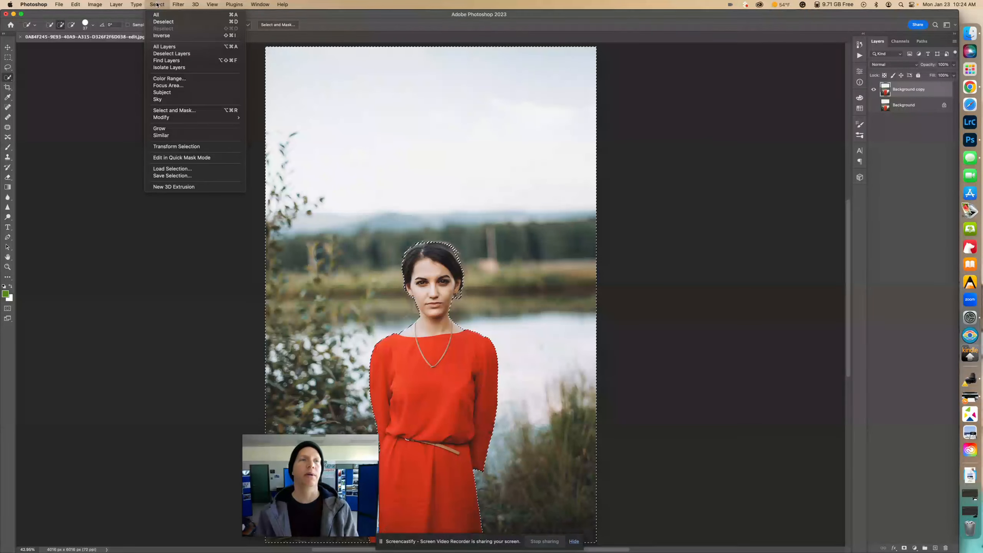
pyautogui.moveTo(161, 35)
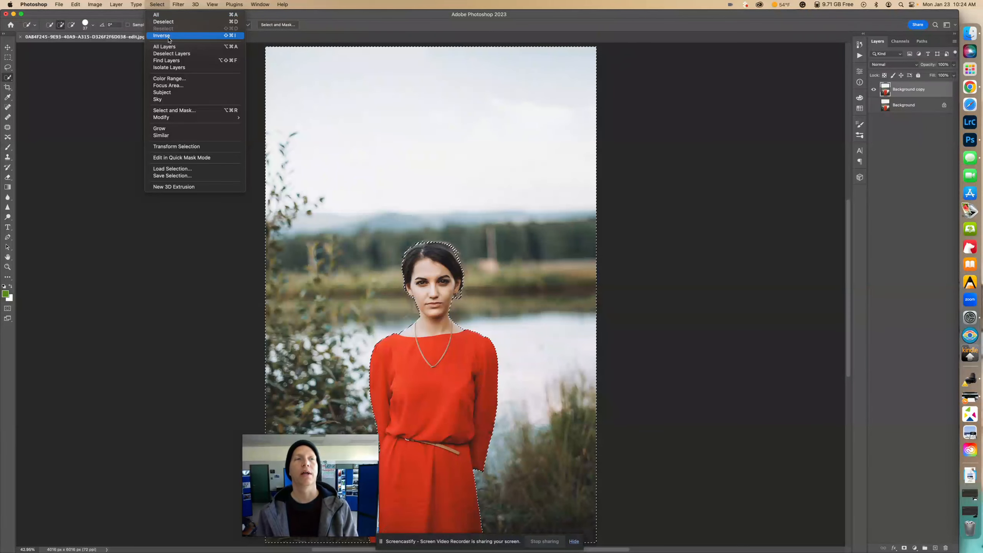
pyautogui.click(161, 35)
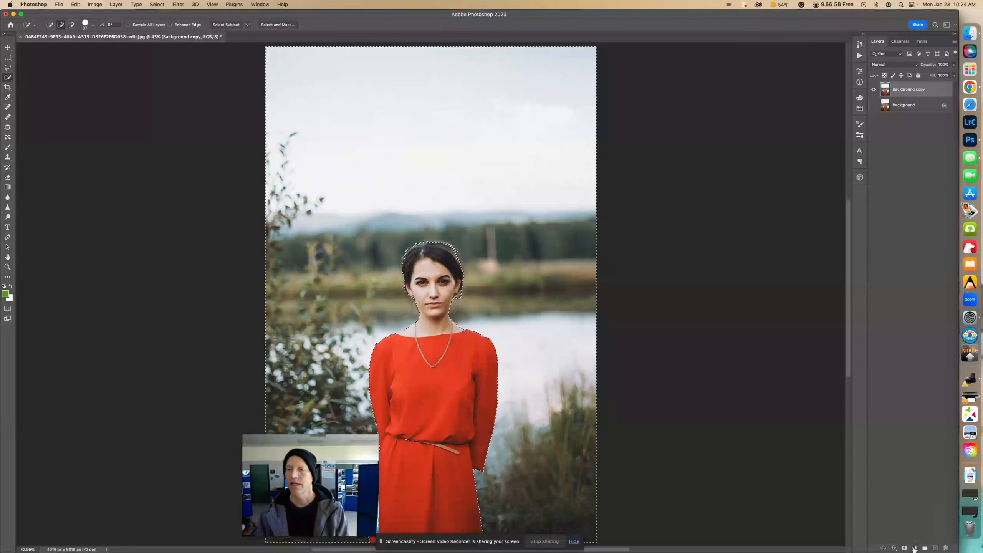
# Add a Hue/Saturation adjustment layer from the Layers panel's adjustment button.
pyautogui.click(915, 547)
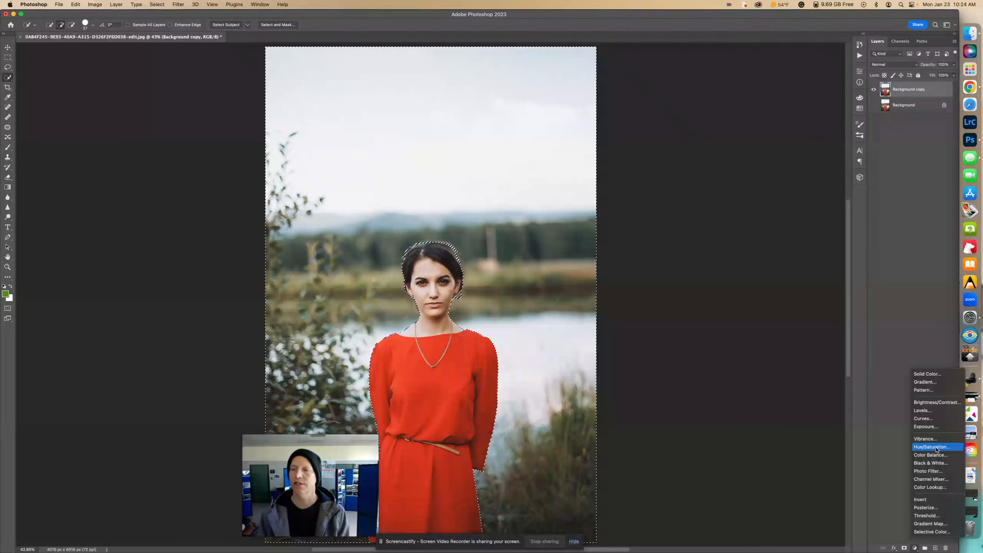
pyautogui.click(932, 446)
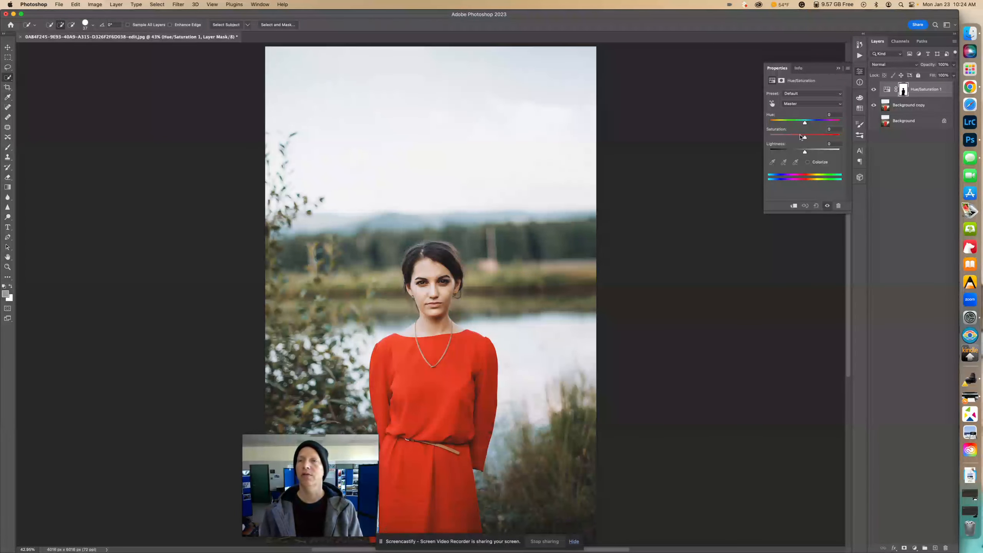
# Drop the background Saturation to about -72 and raise its Lightness.
pyautogui.moveTo(805, 135); pyautogui.dragTo(801, 134)
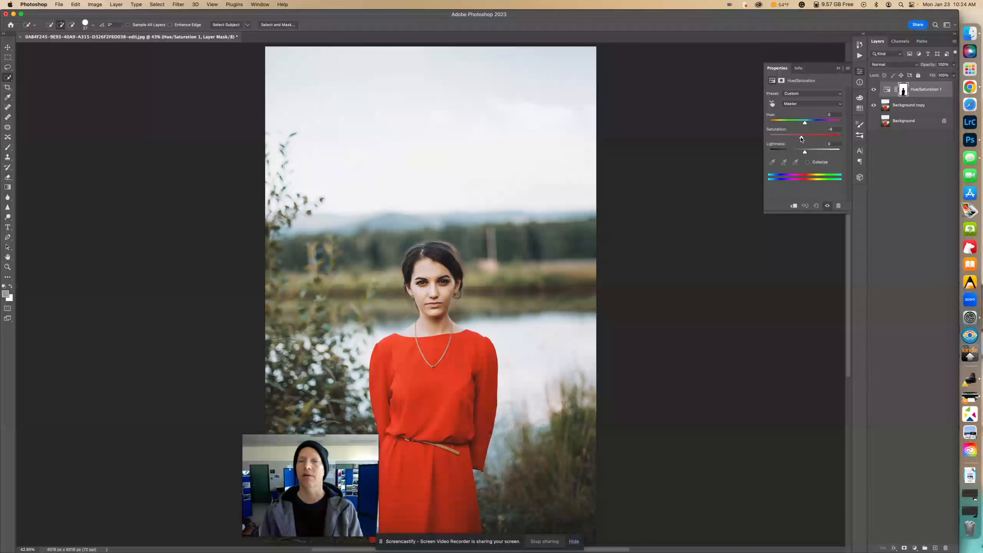
pyautogui.moveTo(801, 137); pyautogui.dragTo(784, 138)
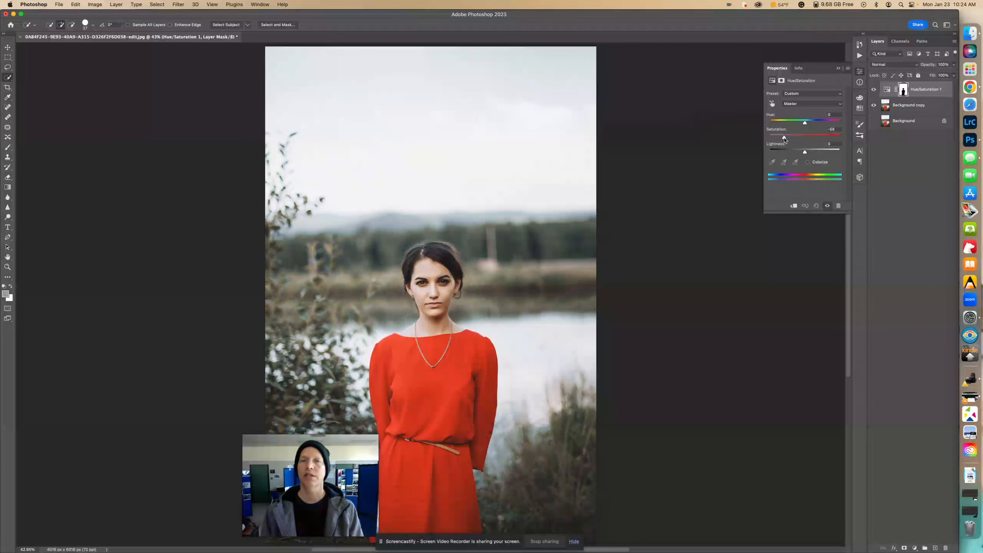
pyautogui.moveTo(787, 138); pyautogui.dragTo(780, 137)
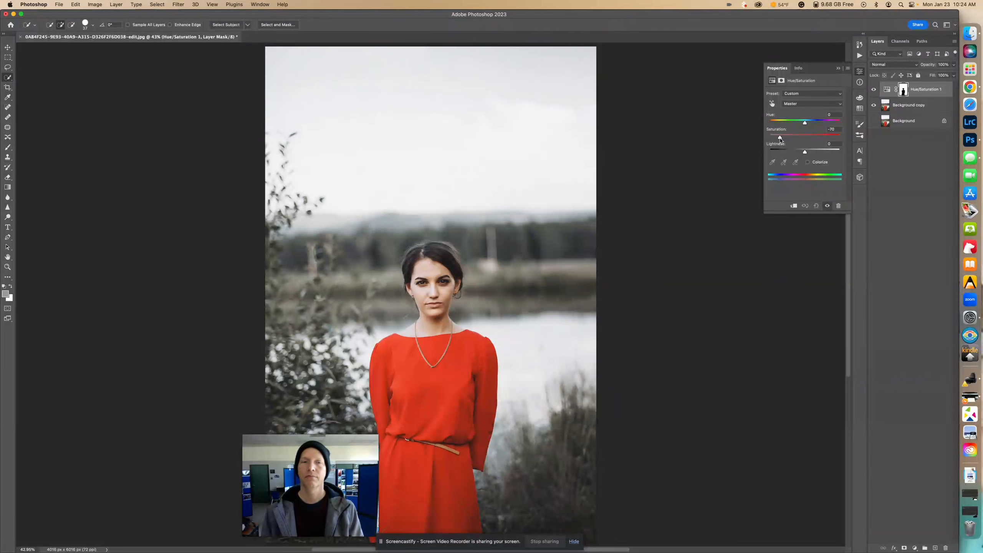
pyautogui.moveTo(805, 121); pyautogui.dragTo(770, 122)
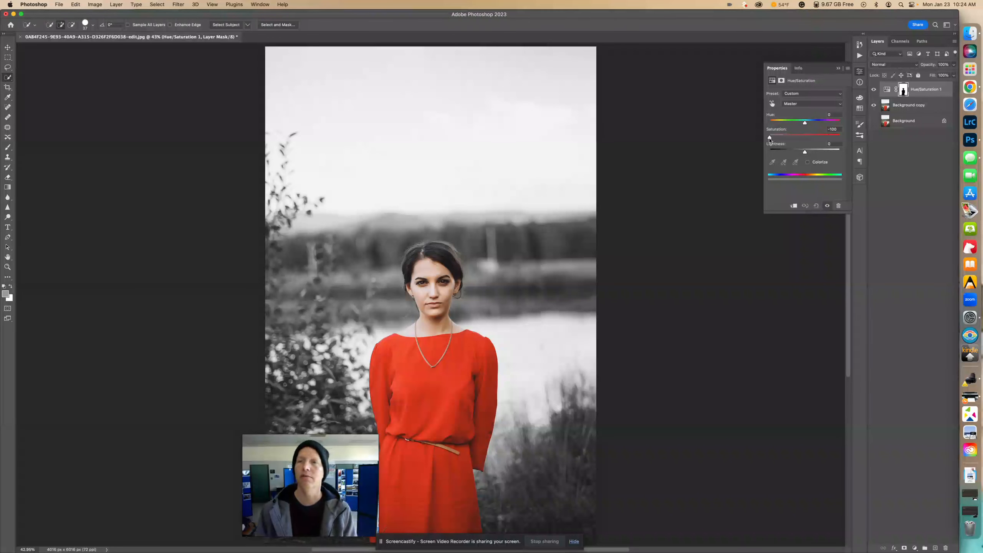
pyautogui.moveTo(768, 136); pyautogui.dragTo(796, 136)
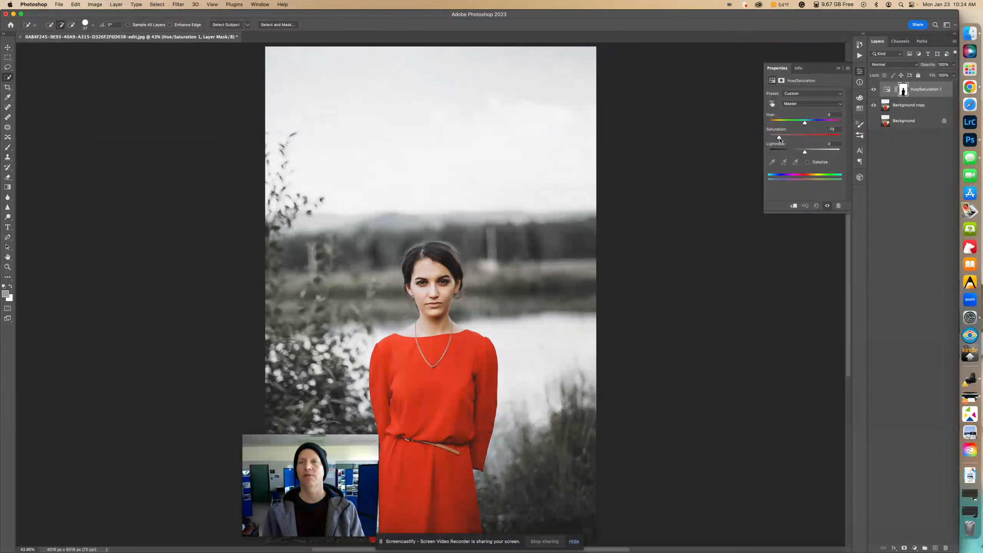
pyautogui.moveTo(804, 123); pyautogui.dragTo(806, 122)
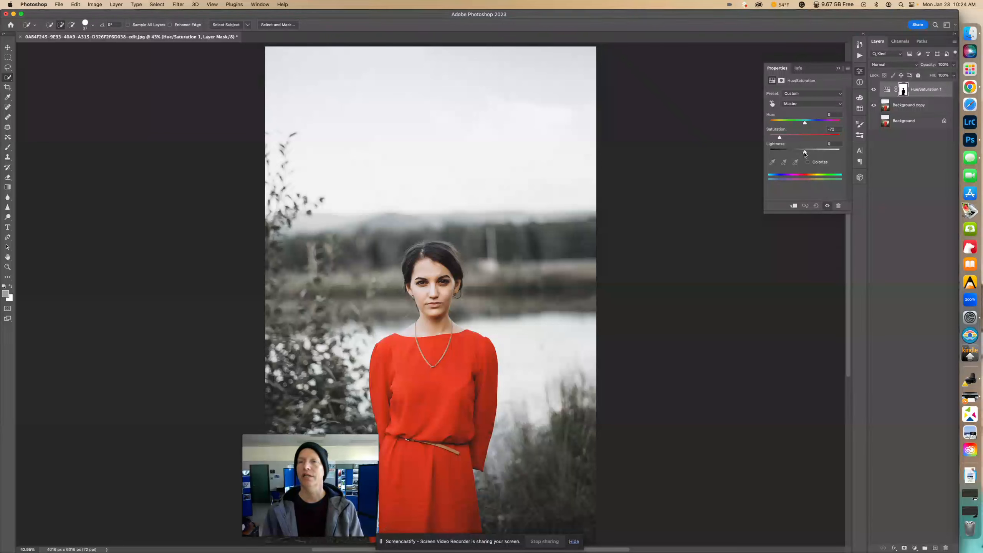
pyautogui.moveTo(779, 151); pyautogui.dragTo(811, 150)
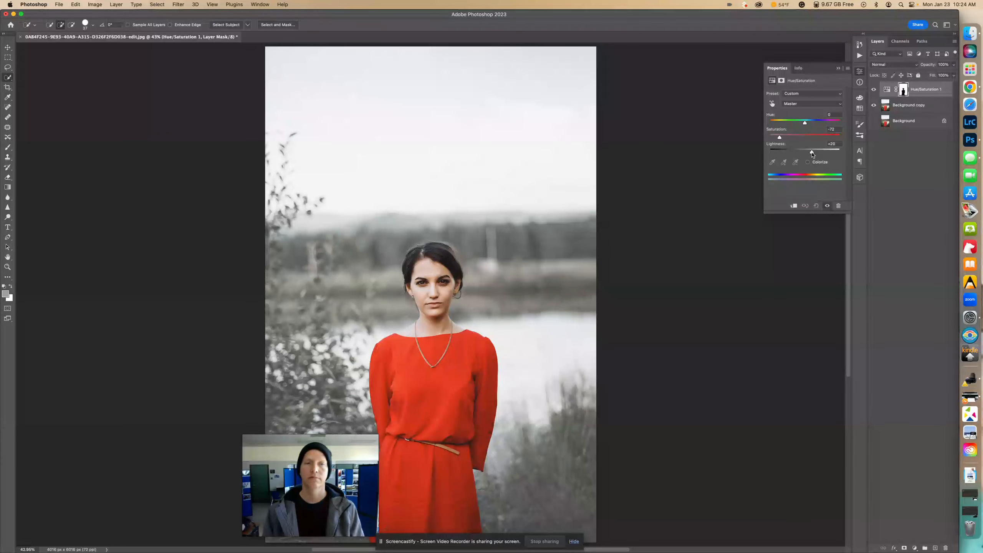
# Return Hue to 0 and fine-tune Lightness to about +30.
pyautogui.moveTo(803, 121); pyautogui.dragTo(789, 122)
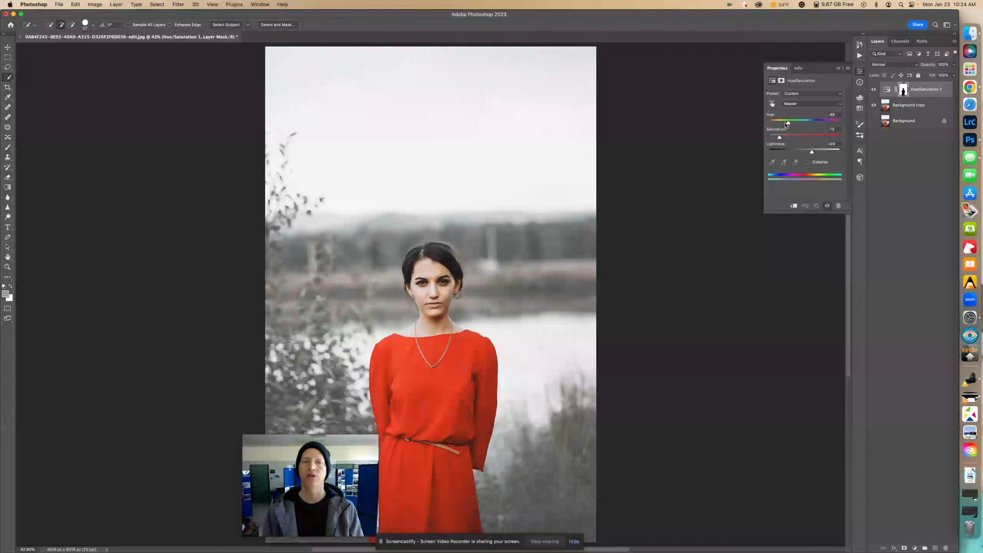
pyautogui.moveTo(789, 121); pyautogui.dragTo(815, 121)
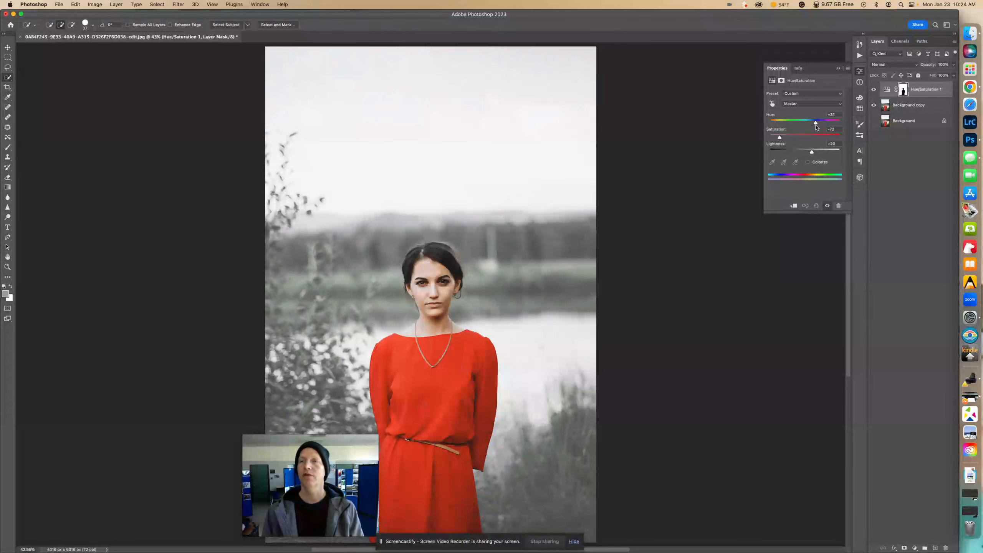
pyautogui.moveTo(815, 120); pyautogui.dragTo(808, 120)
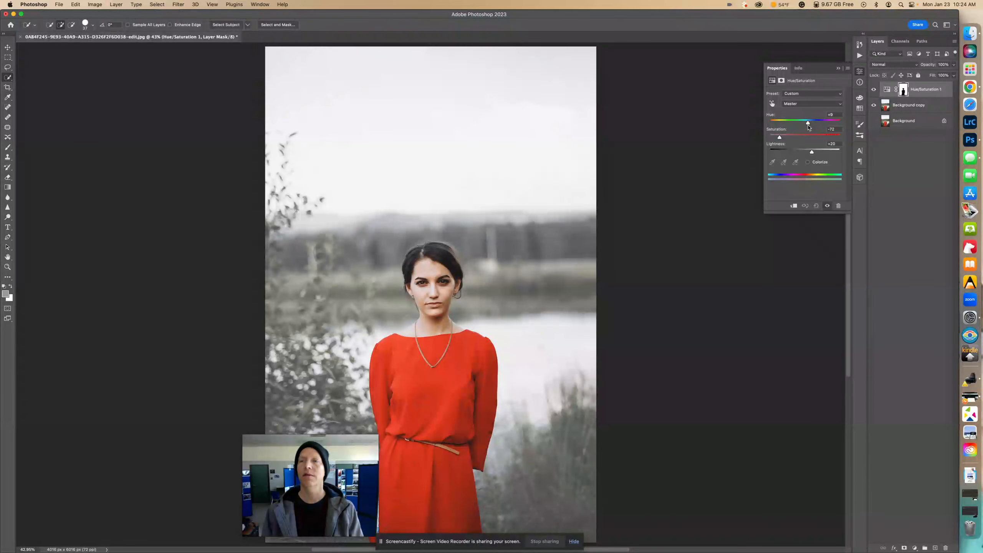
pyautogui.moveTo(807, 120); pyautogui.dragTo(804, 120)
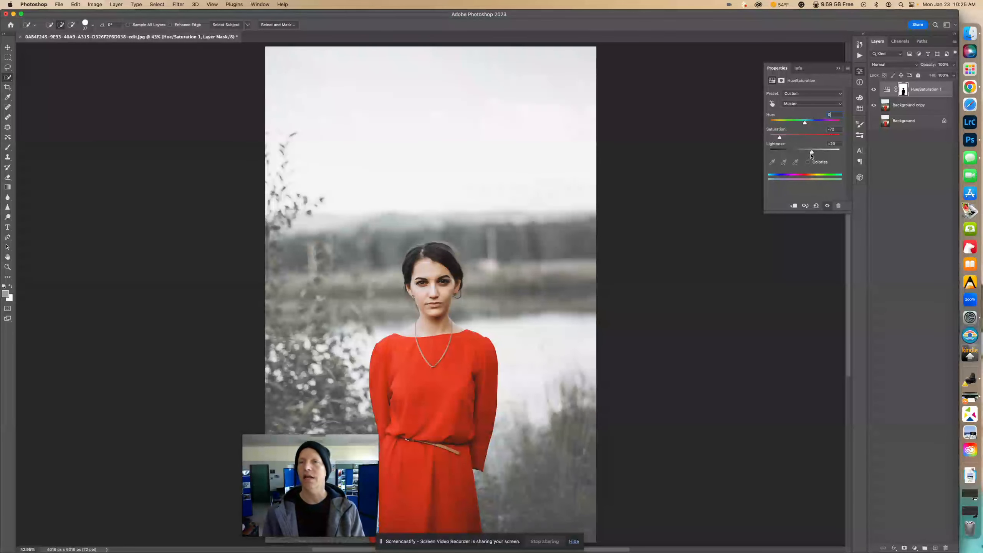
pyautogui.moveTo(810, 137); pyautogui.dragTo(793, 137)
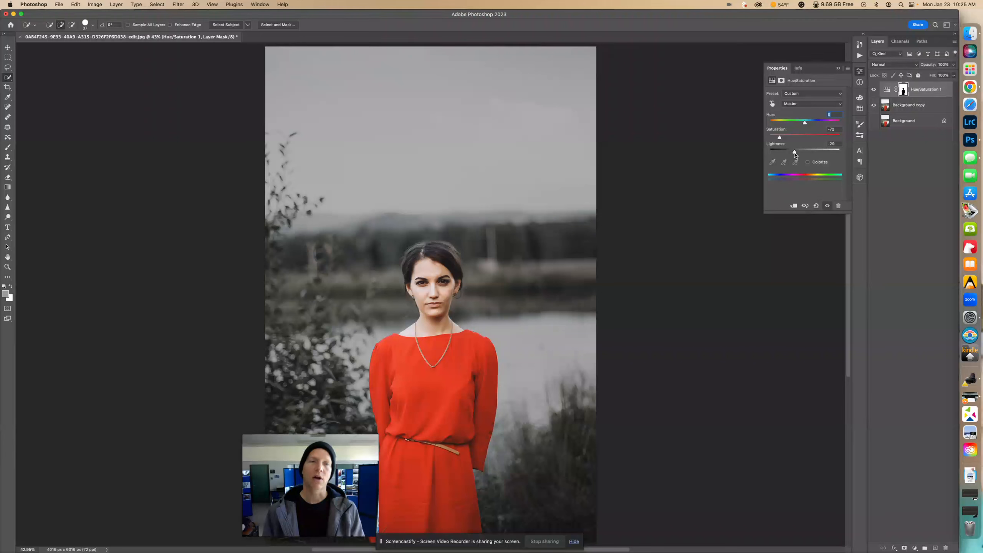
pyautogui.moveTo(779, 150); pyautogui.dragTo(815, 151)
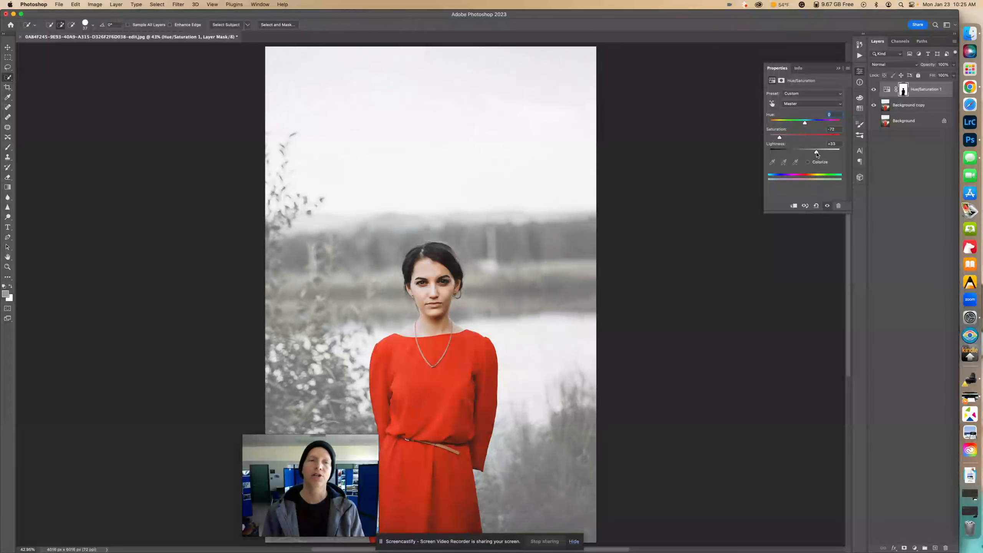
pyautogui.moveTo(818, 150); pyautogui.dragTo(814, 151)
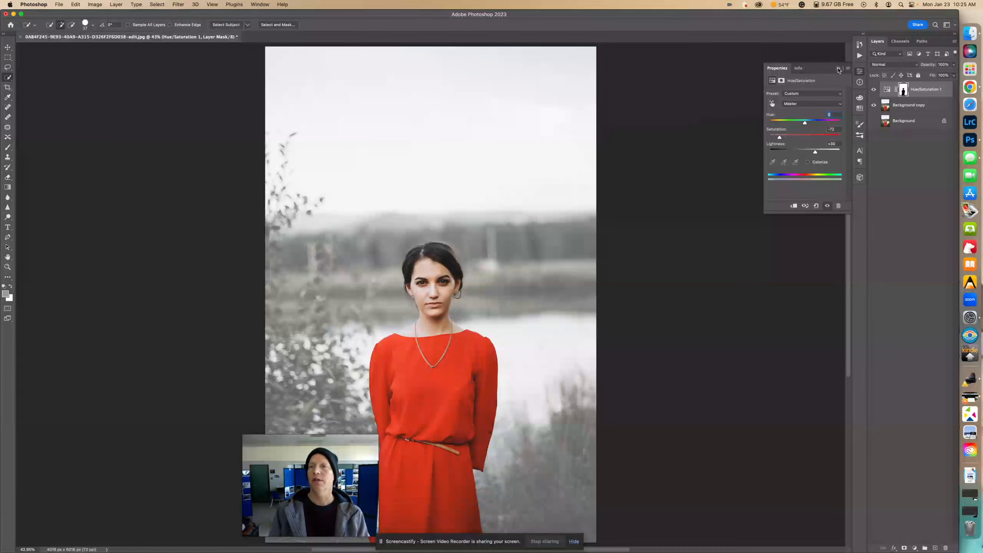
# Crop the portrait to a near-square frame, trimming the sky above her.
pyautogui.click(839, 68)
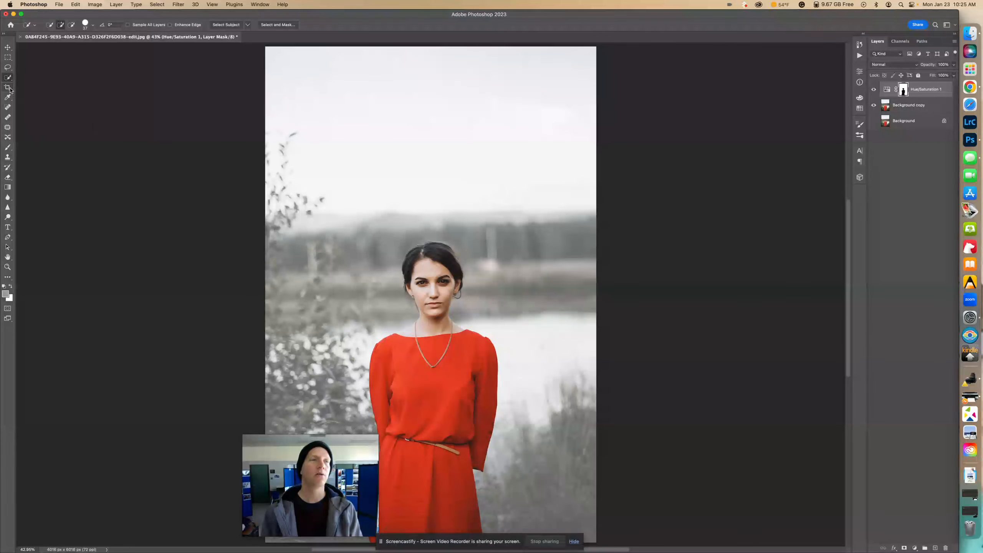
pyautogui.click(8, 78)
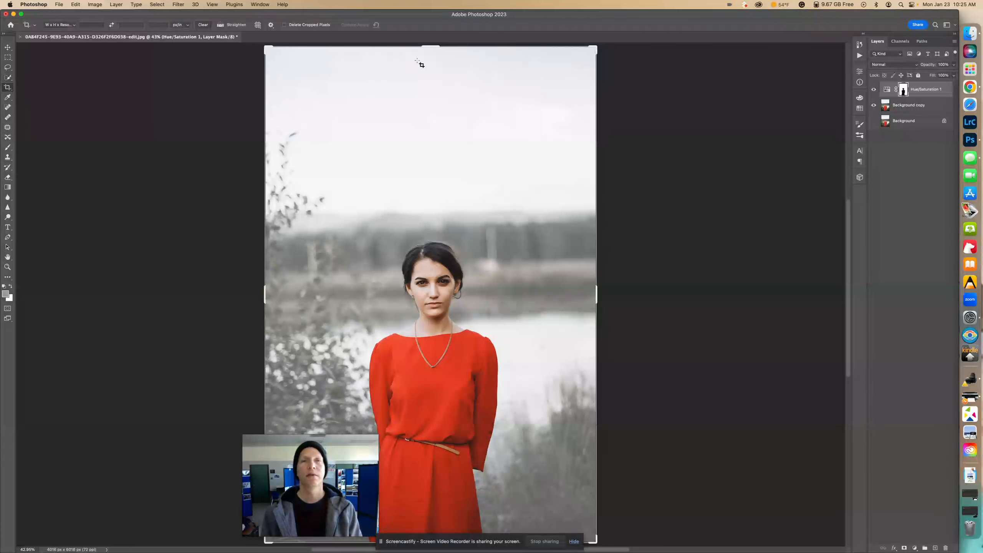
pyautogui.moveTo(428, 51); pyautogui.dragTo(428, 75)
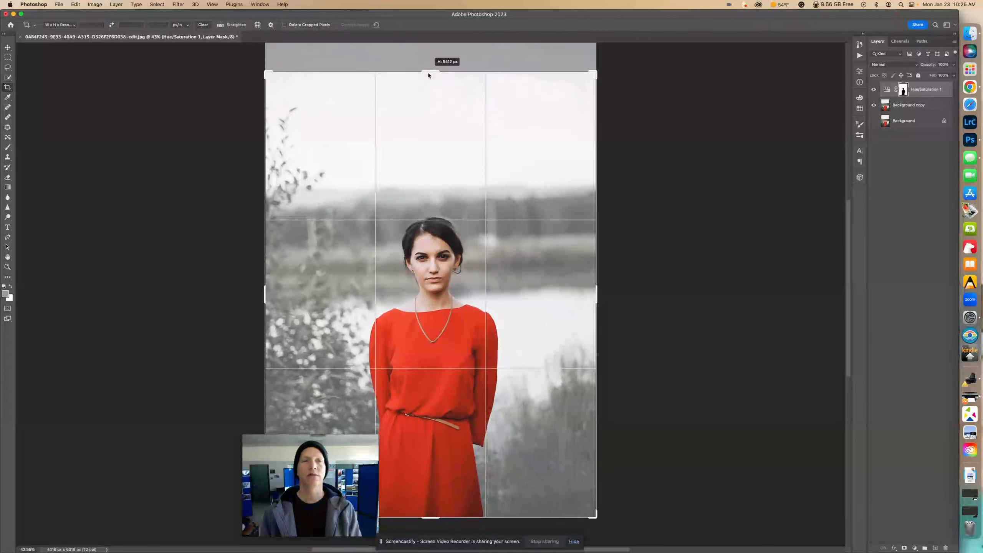
pyautogui.moveTo(430, 75); pyautogui.dragTo(429, 116)
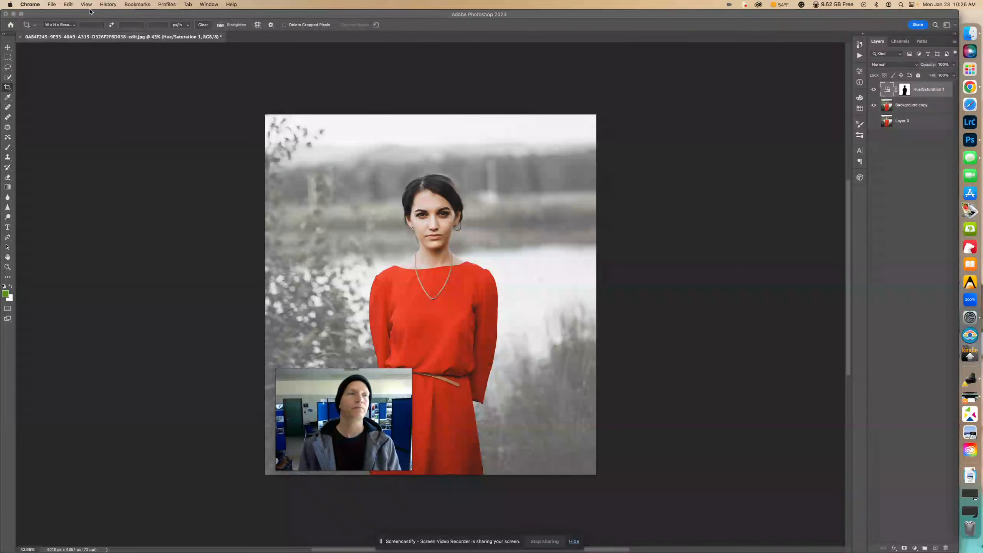
# Save a copy as 'Adjustment Layer Lighter.jpg' in Downloads, accepting JPEG options.
pyautogui.click(52, 4)
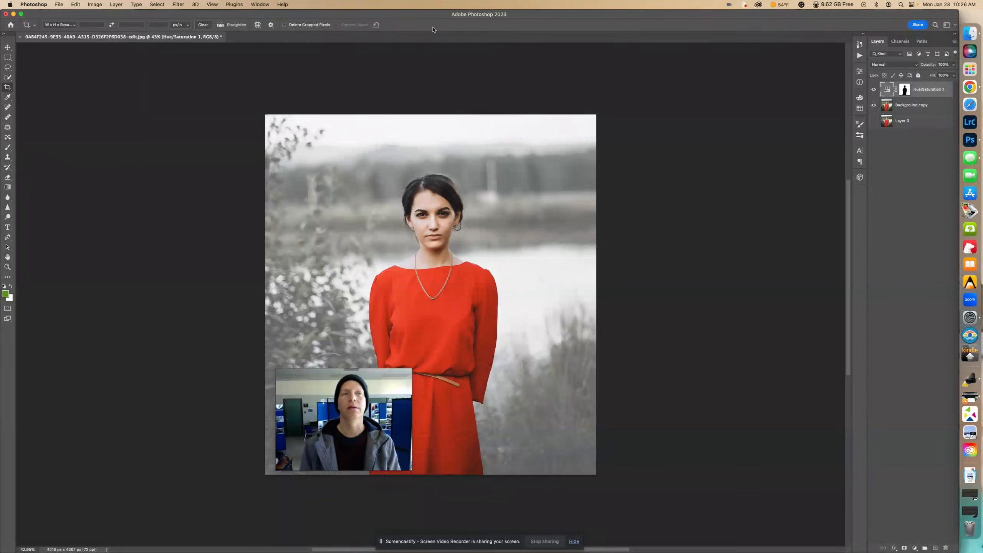
pyautogui.click(58, 4)
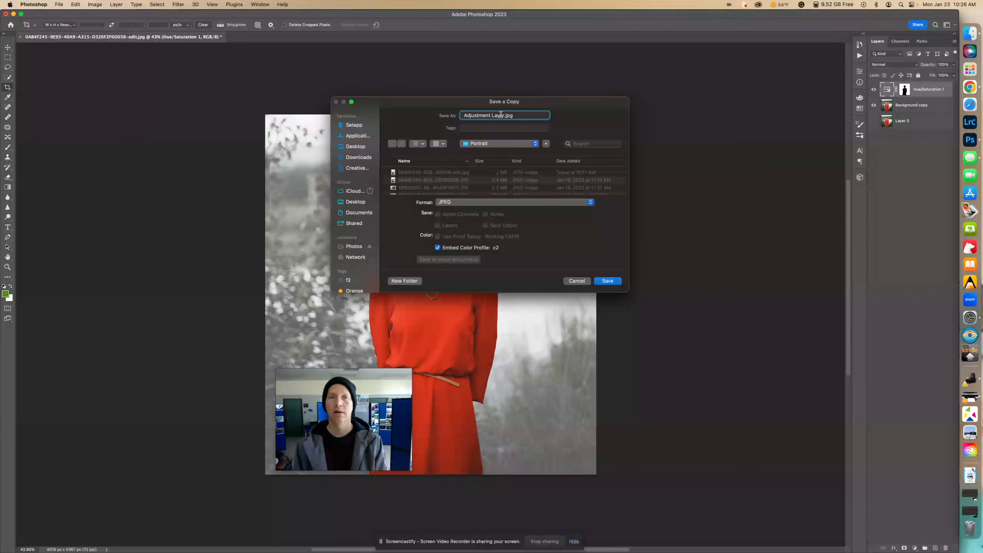
pyautogui.write('Lighter')
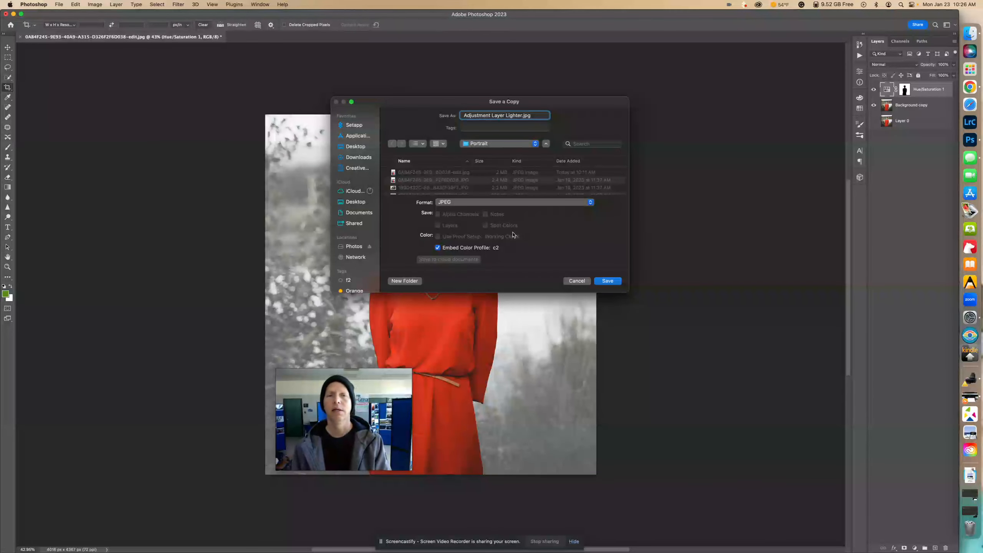
pyautogui.click(359, 157)
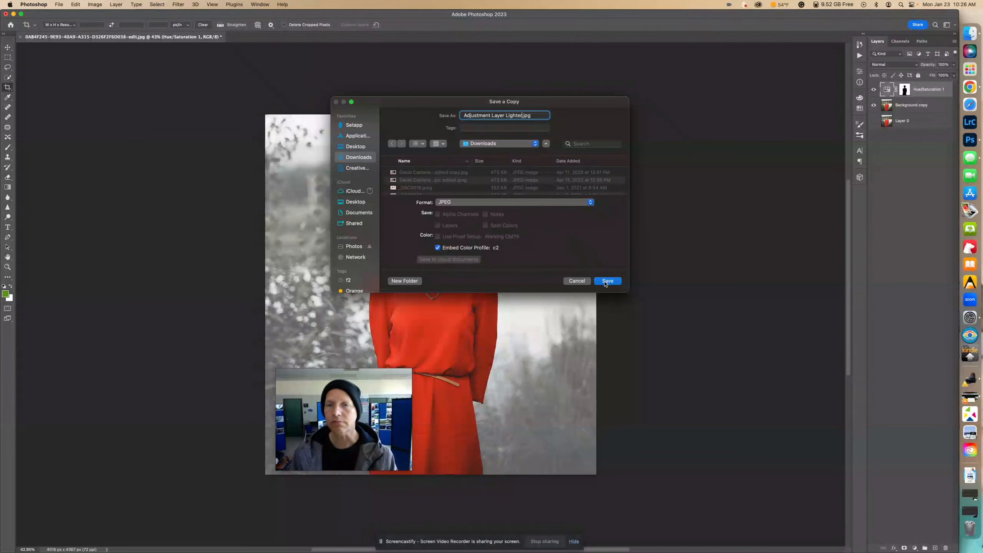
pyautogui.click(606, 281)
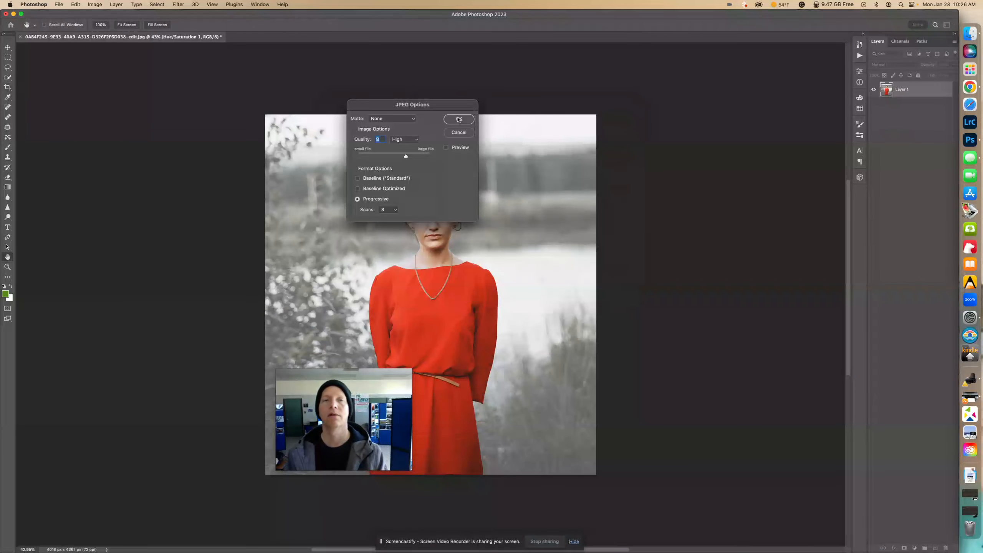
pyautogui.click(458, 120)
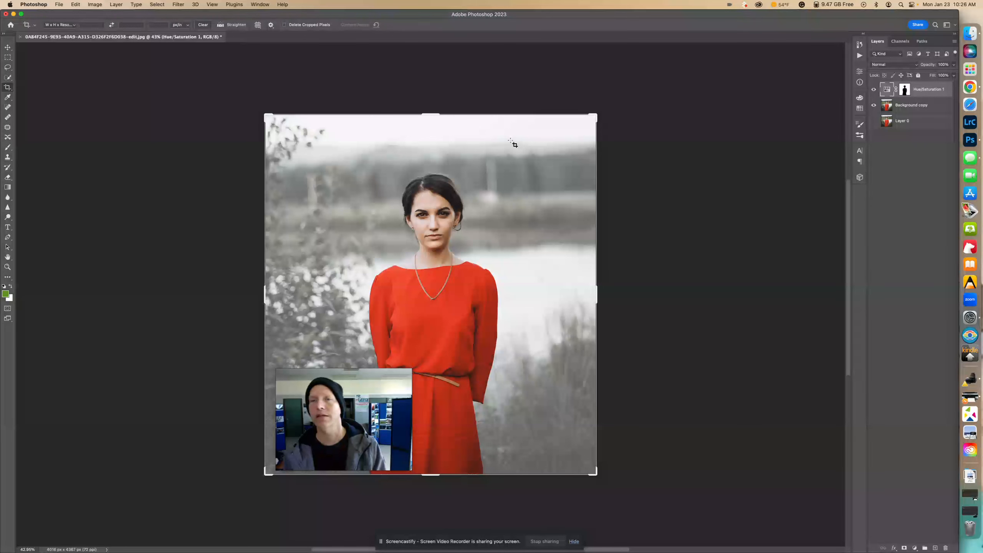